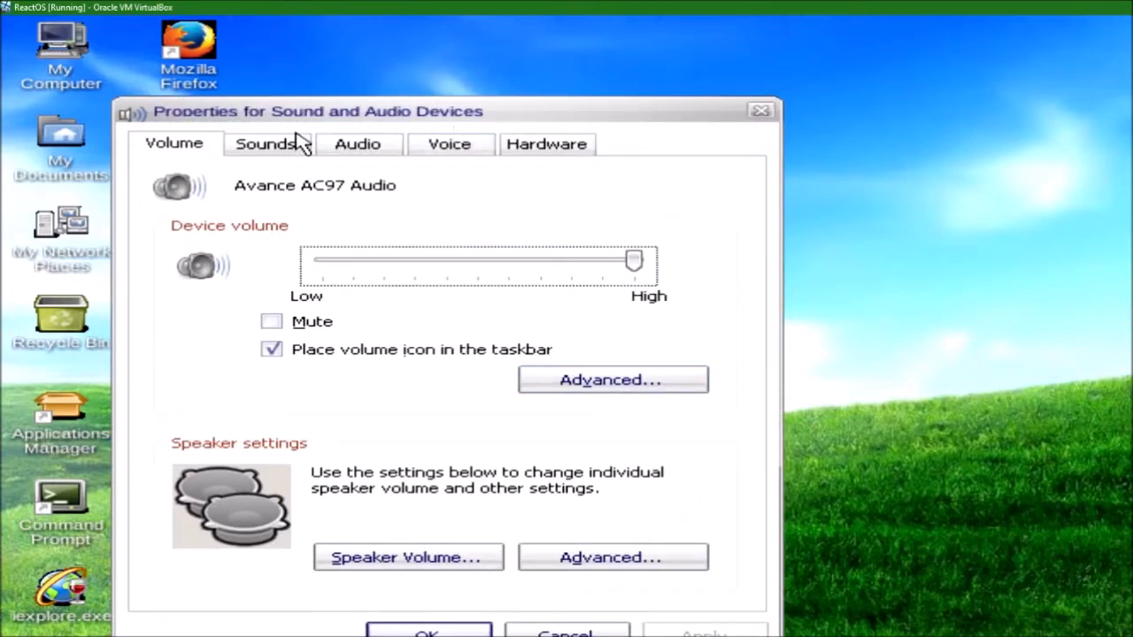
Open the Sounds tab and select the ReactOS Logon event to see its sound
click(264, 143)
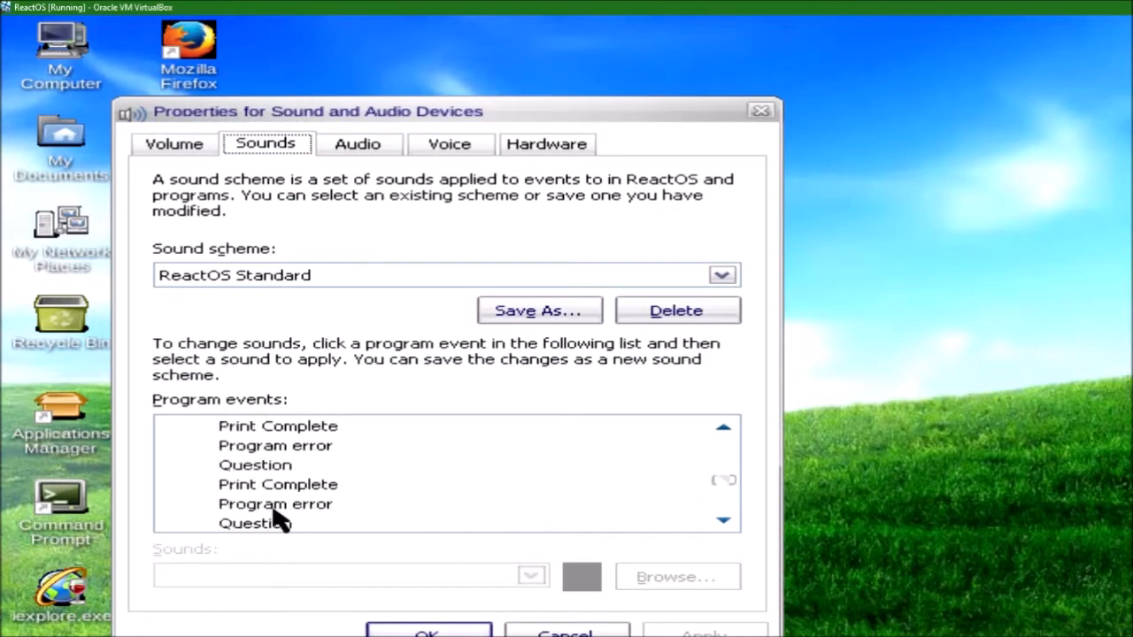
click(278, 426)
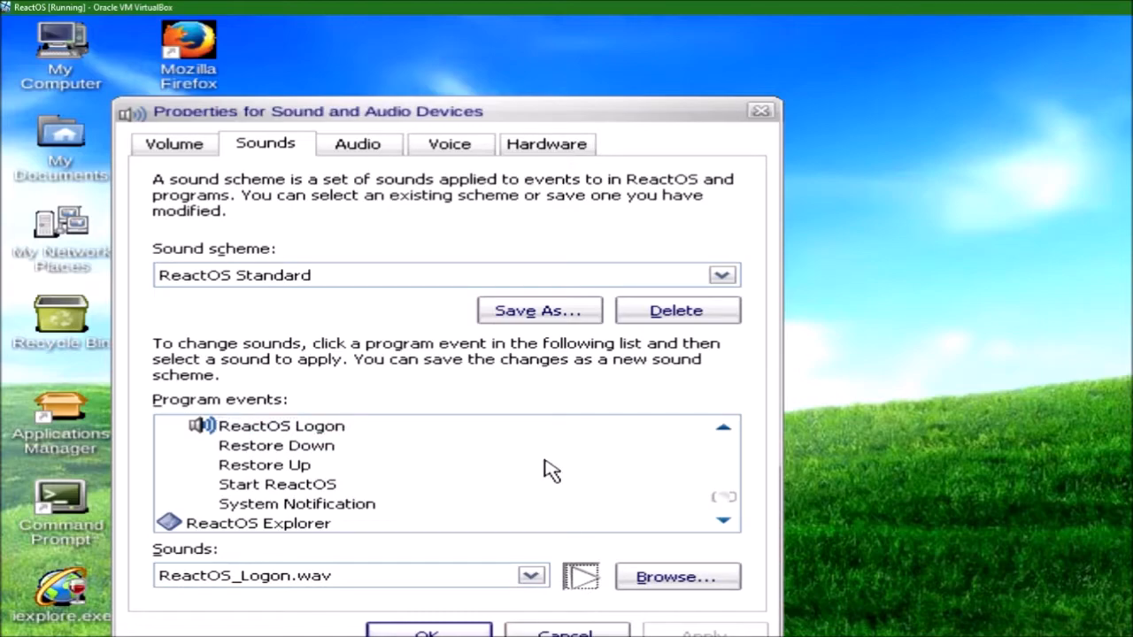
mouse_move(453, 396)
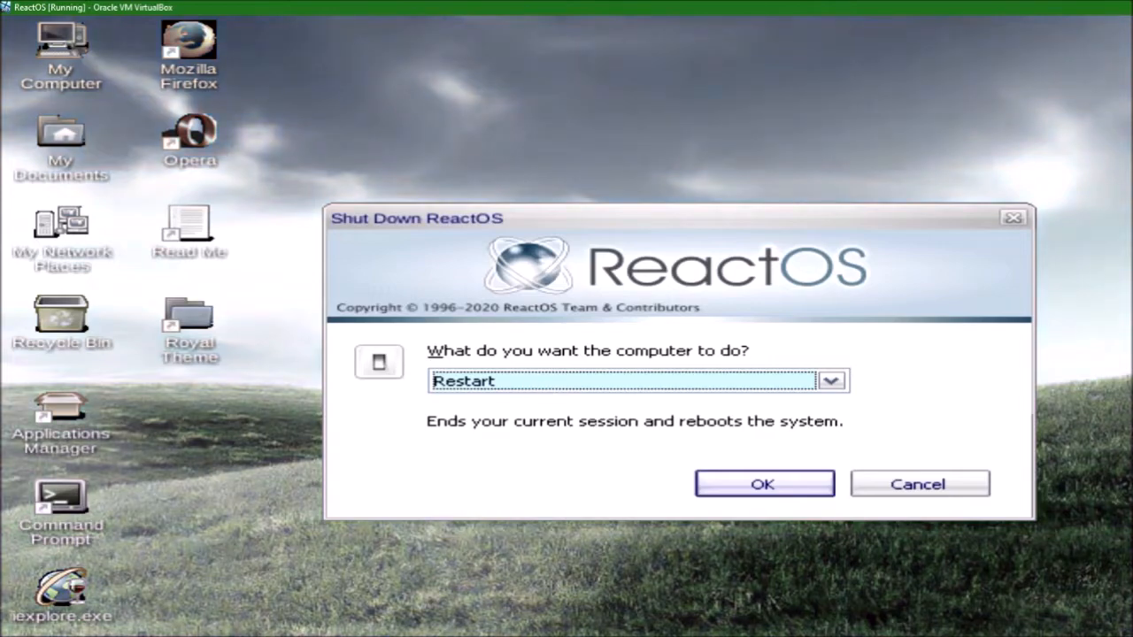
Confirm Restart in the Shut Down dialog to reboot ReactOS
click(763, 484)
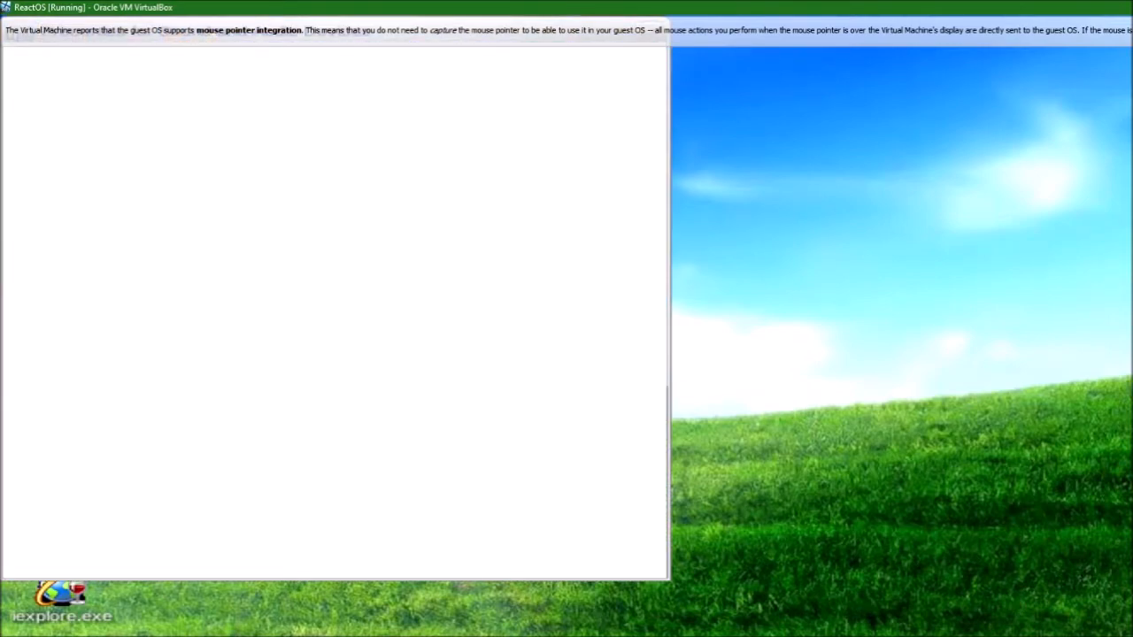
Open the Sounds tab and select an event in the Program events list
click(153, 63)
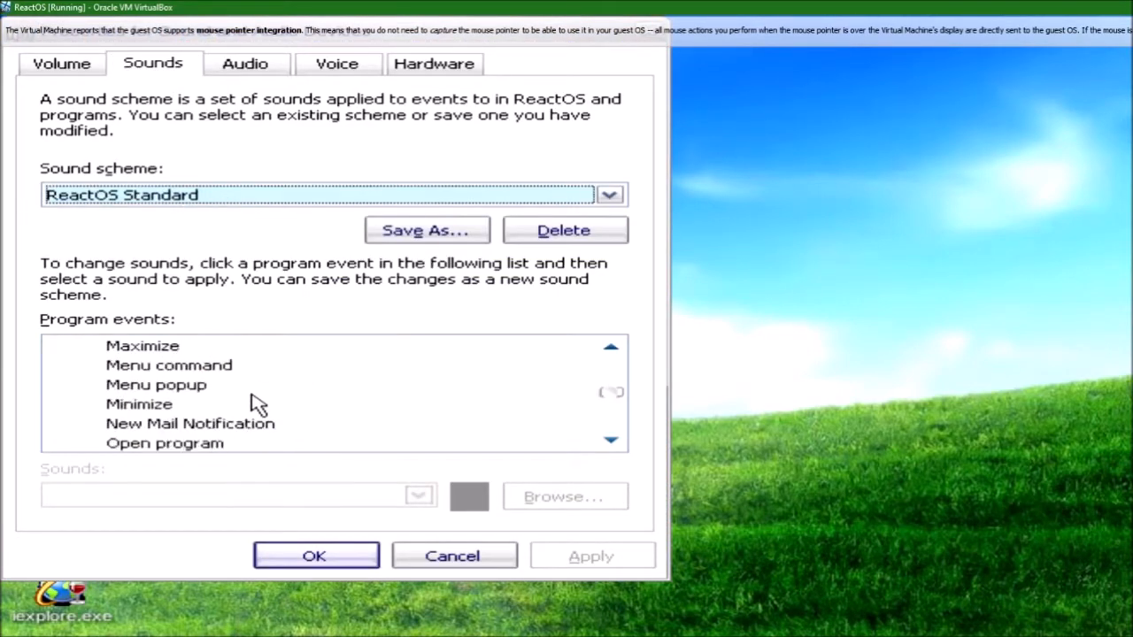
click(169, 423)
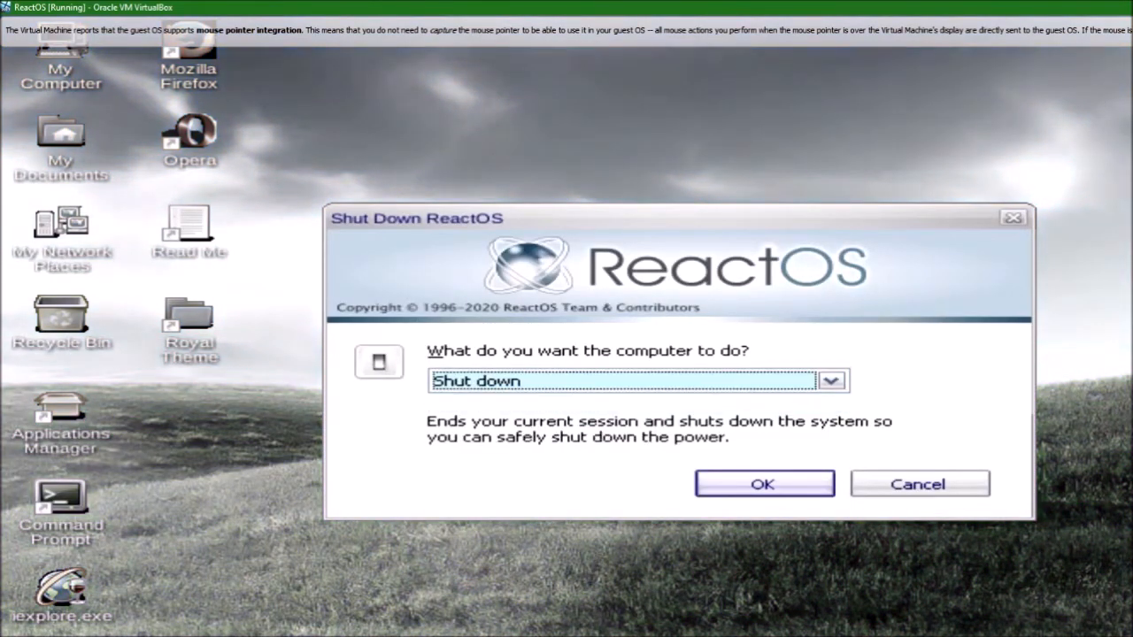
Confirm Shut down in the Shut Down ReactOS dialog
click(764, 485)
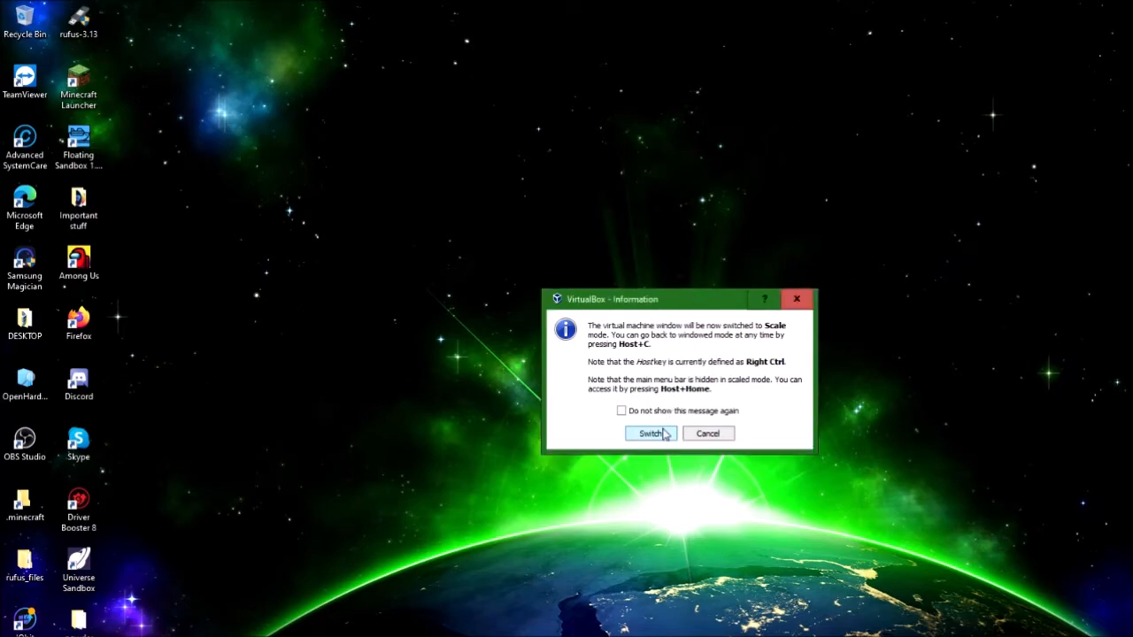
Accept VirtualBox's prompt to switch the machine window to Scale mode
click(650, 433)
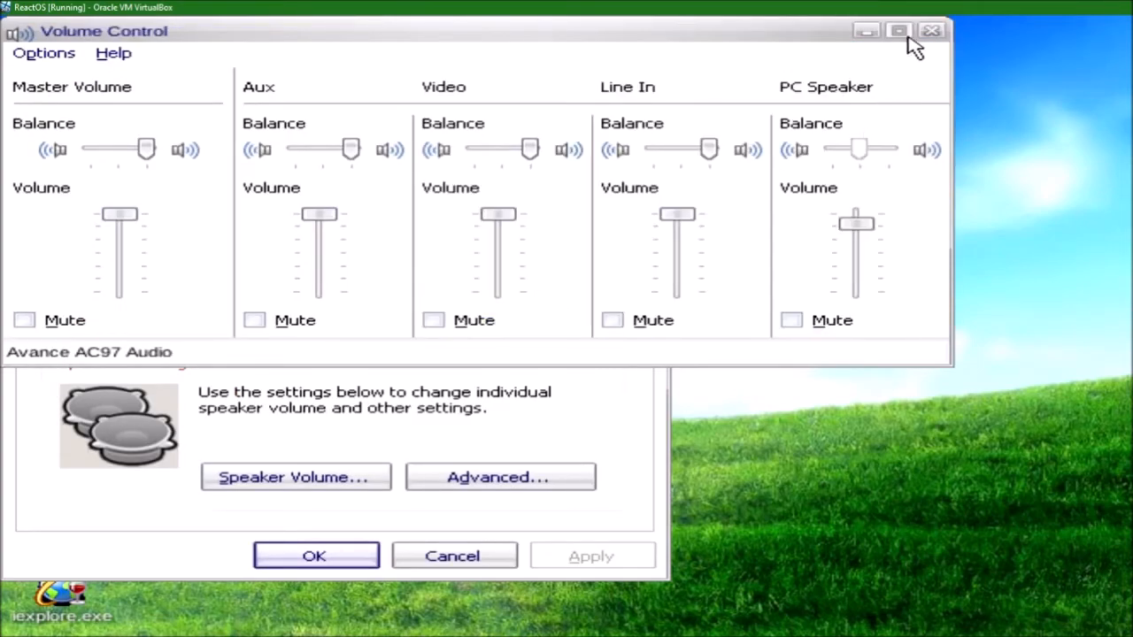
Close Volume Control and view Speaker Volume settings, cancelling without changes
click(931, 30)
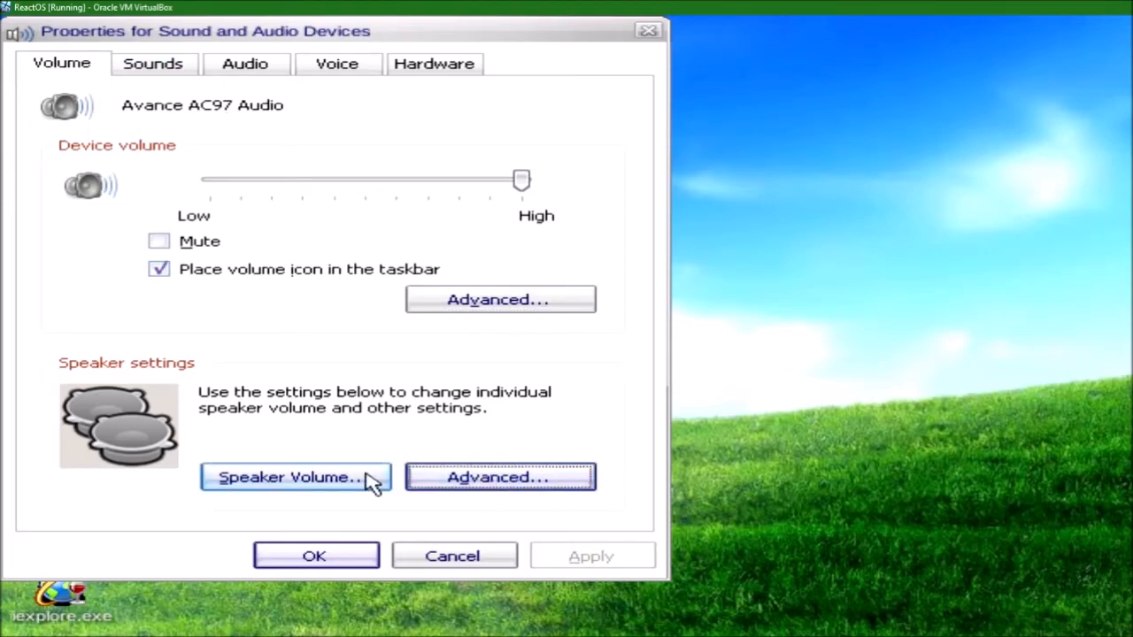
click(296, 477)
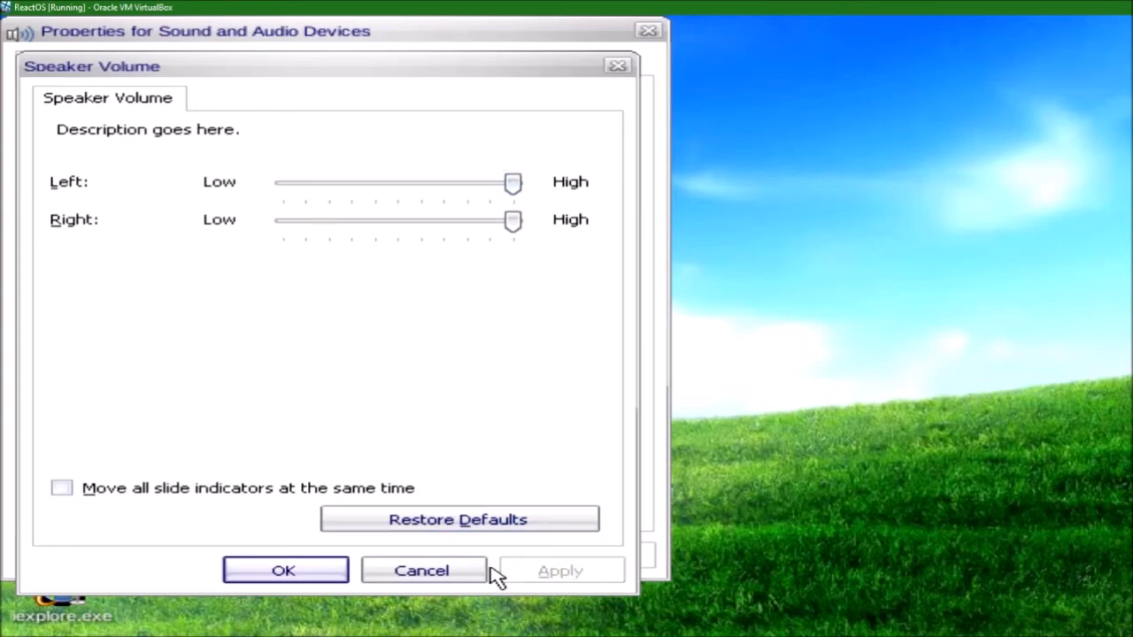
click(422, 570)
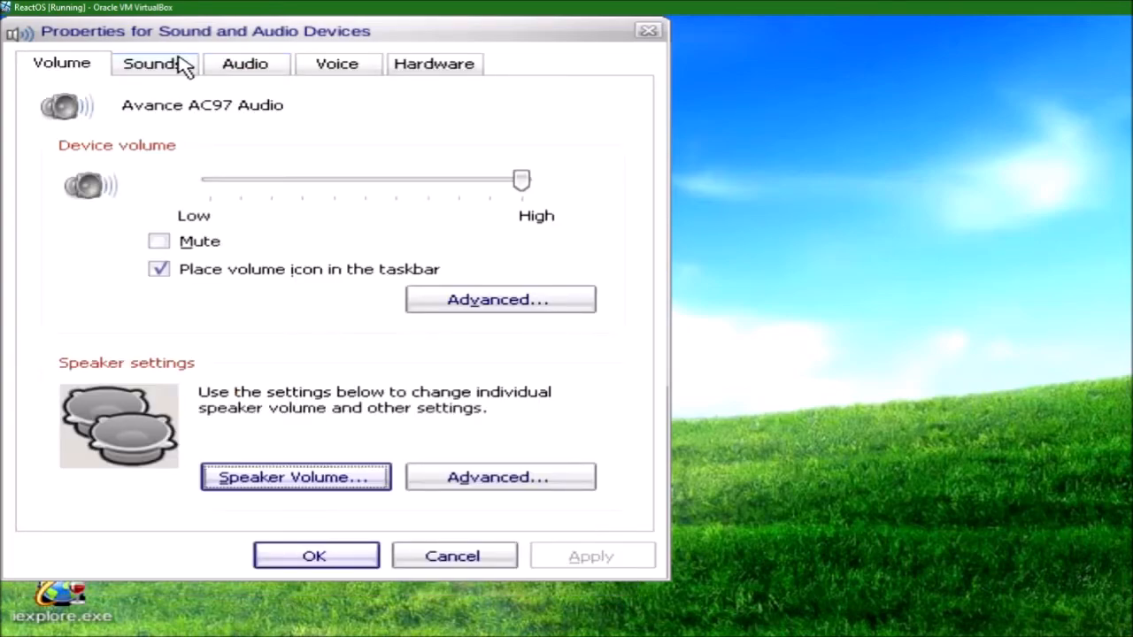
Review the Sounds tab, then close the sound properties with OK
click(153, 63)
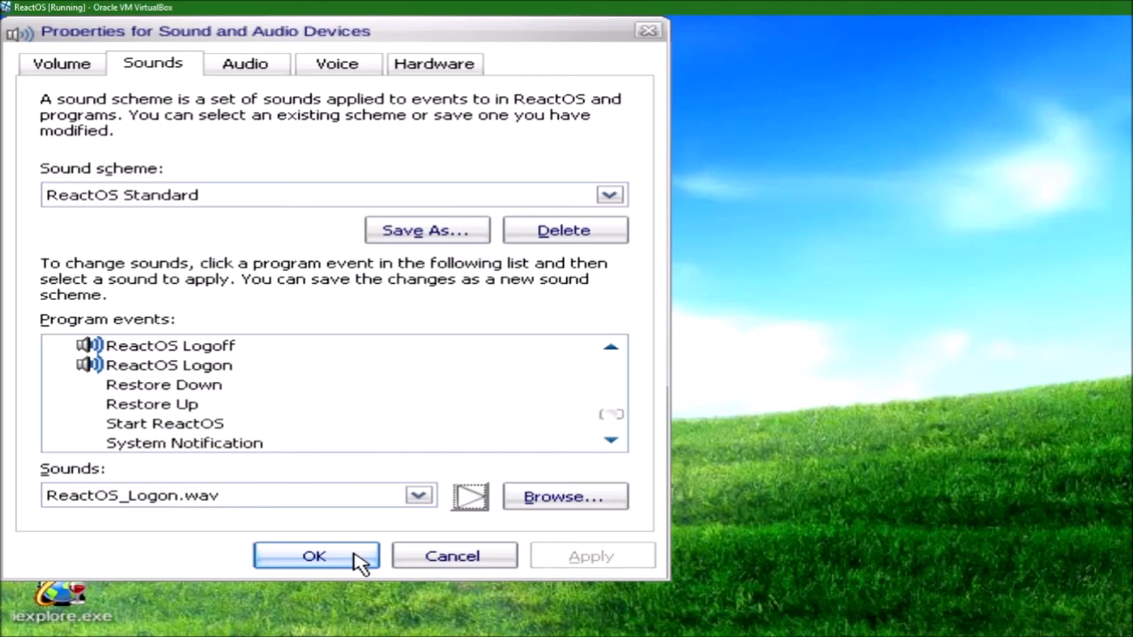
click(315, 556)
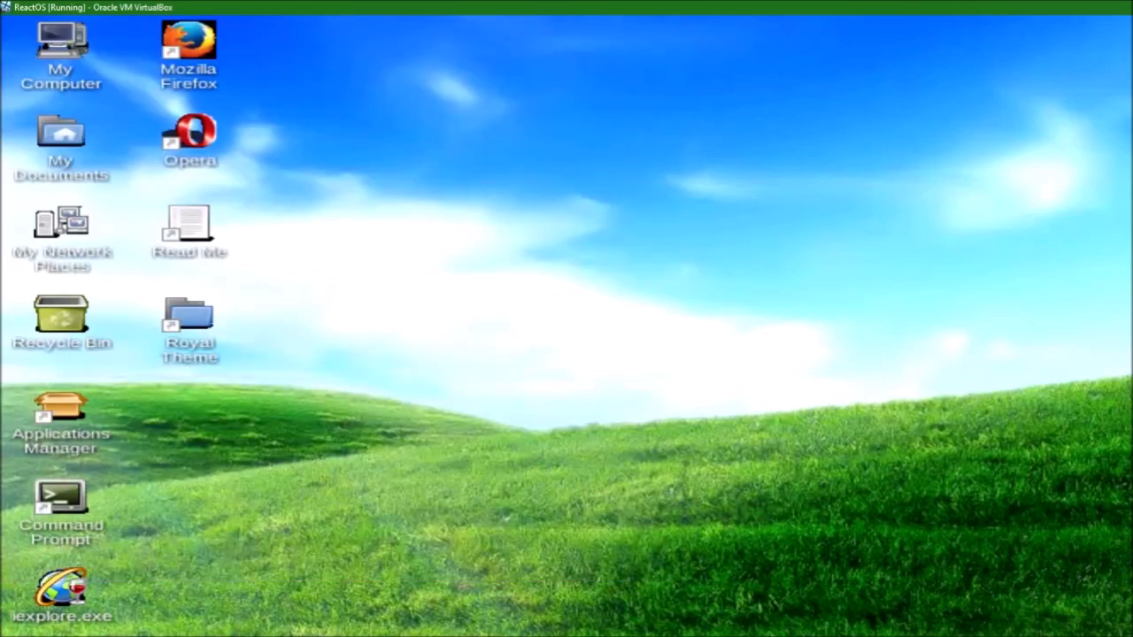